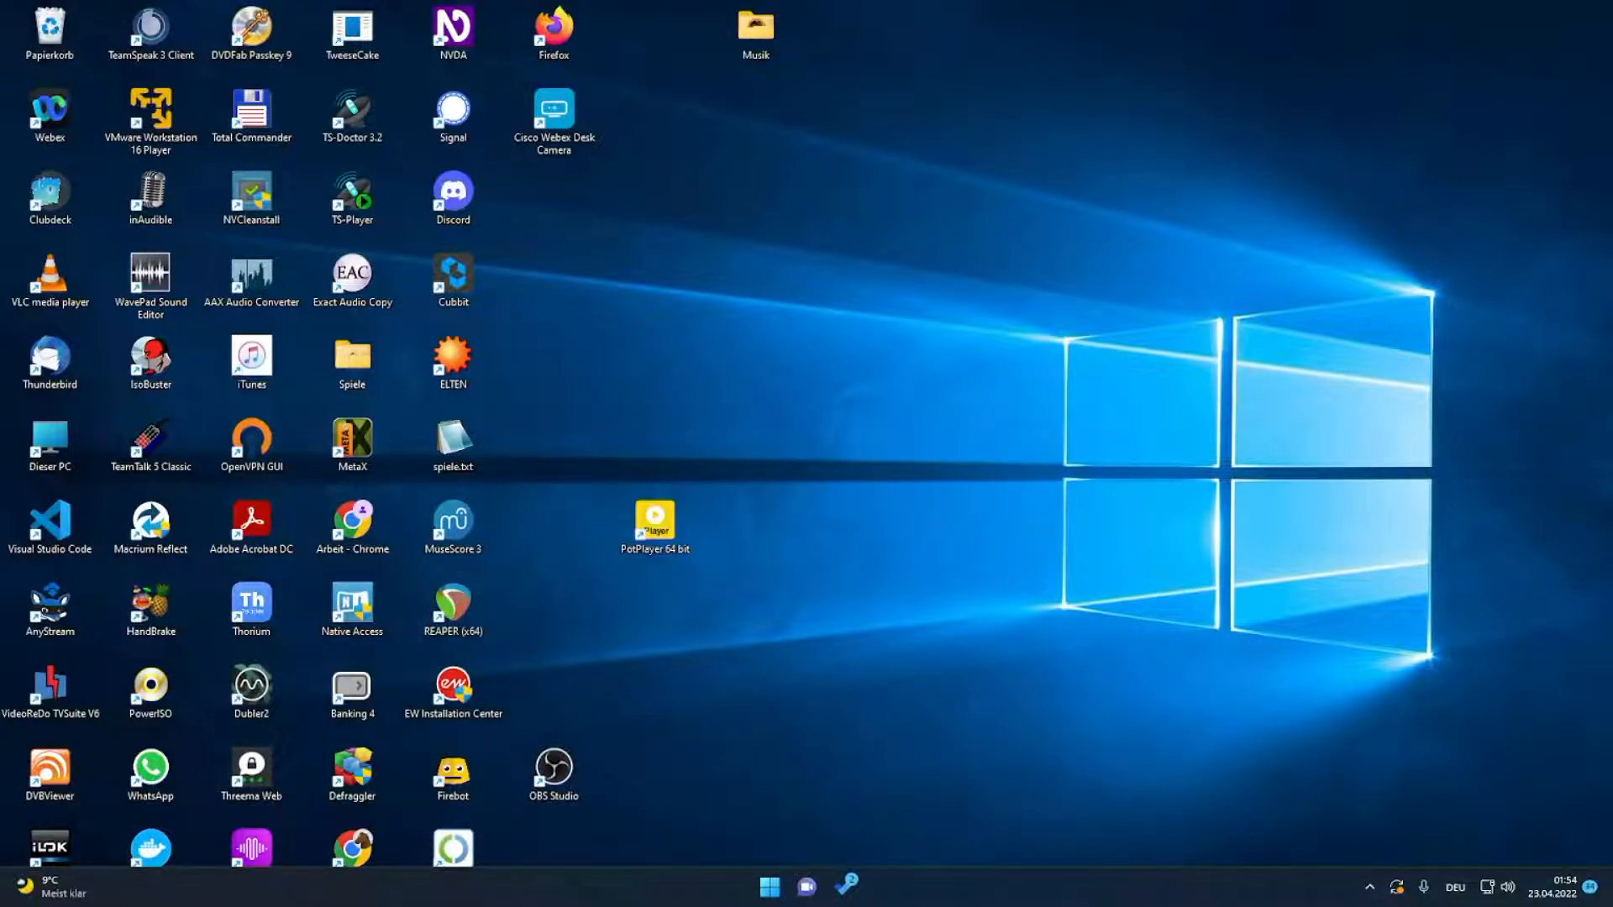
Enter taskkill /f /im id.exe into the Run dialog without executing it.
key("Win+r")
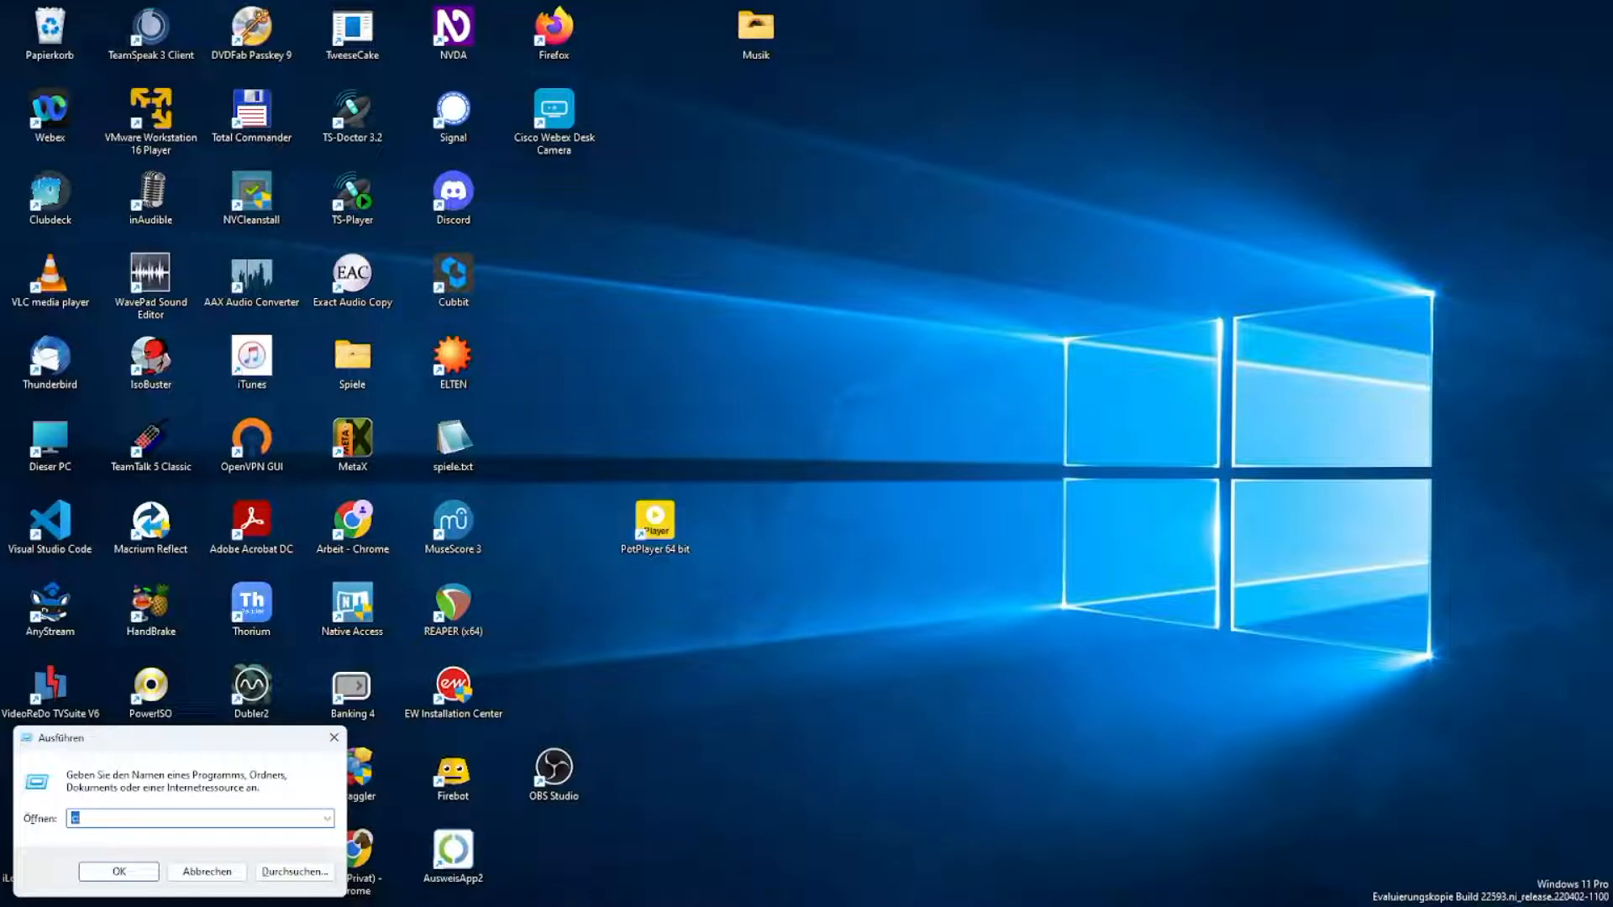
type("http://twitch.tv/")
type("taskkill")
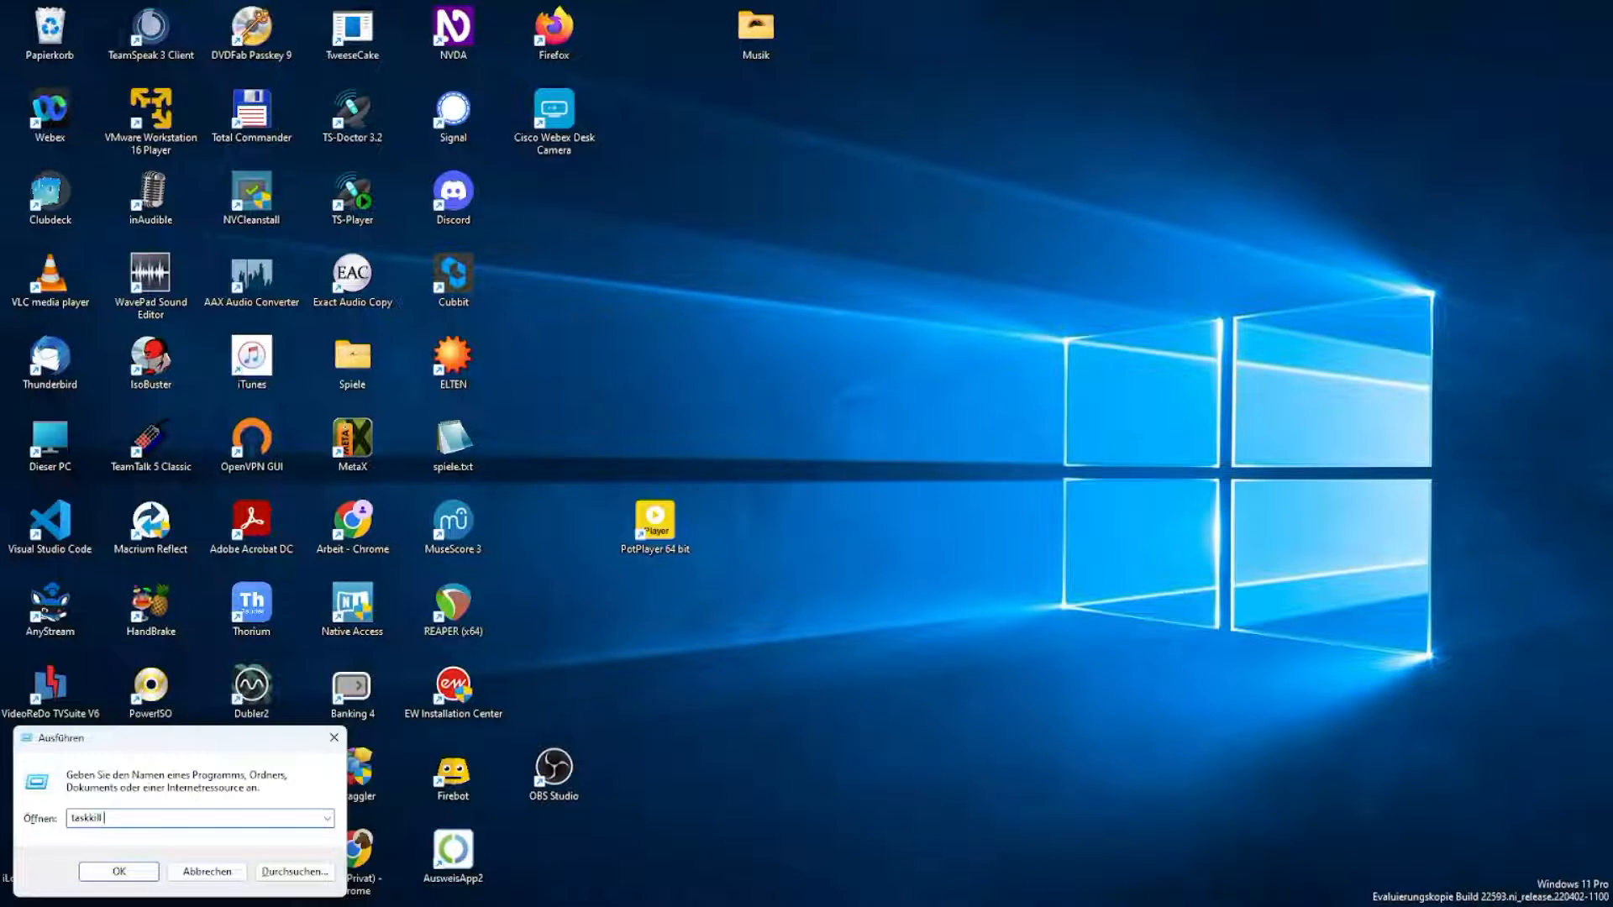
type("/f")
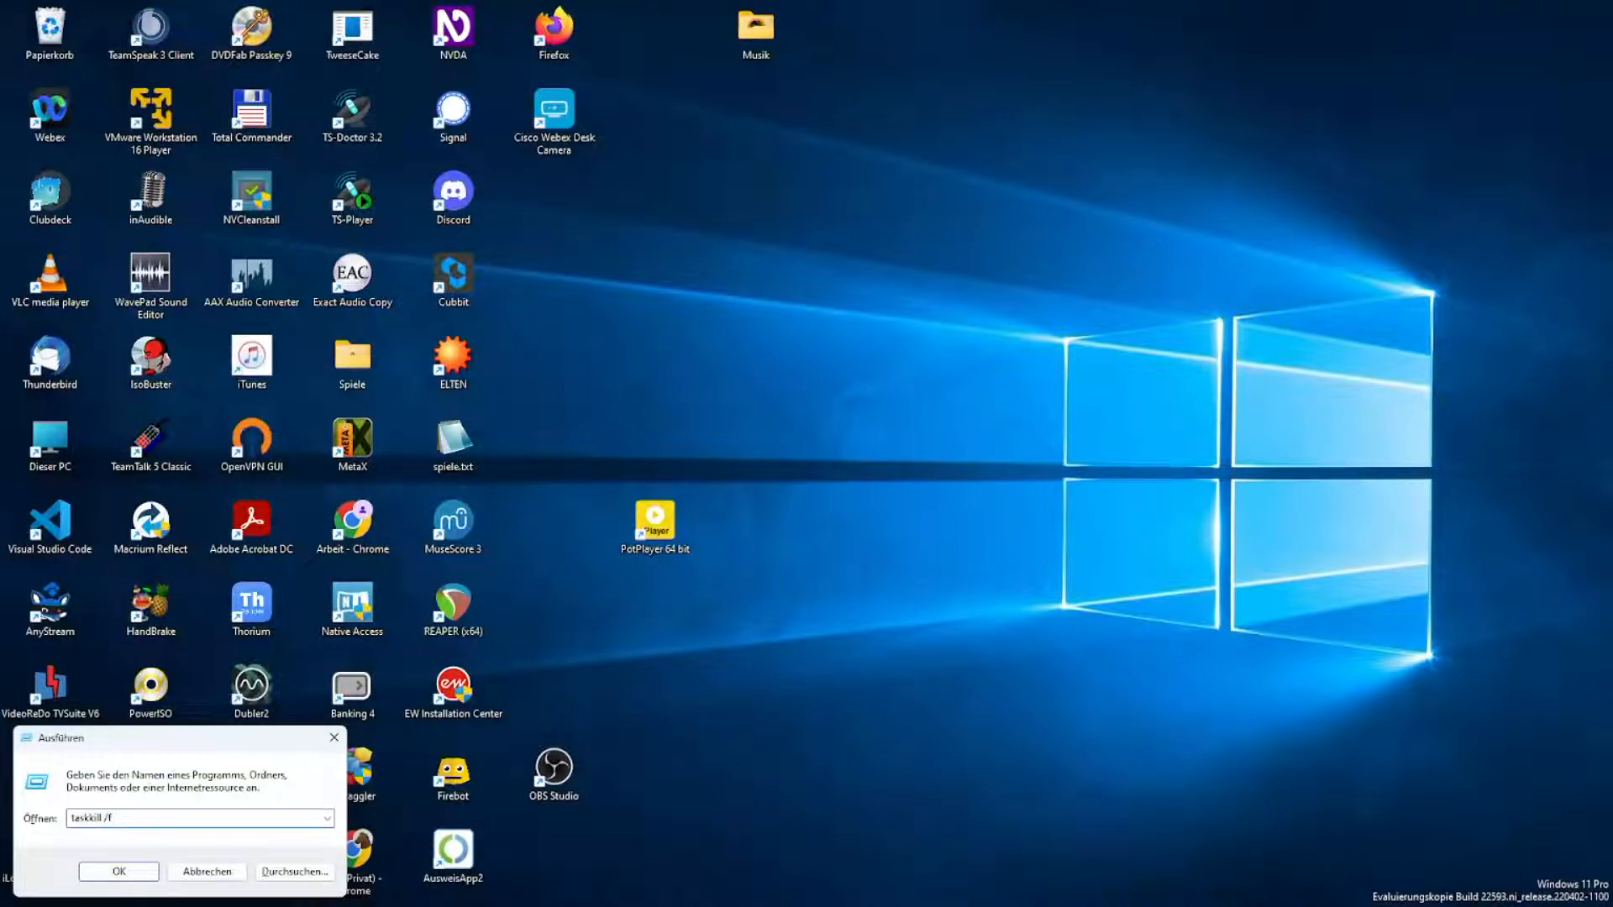
type("/im")
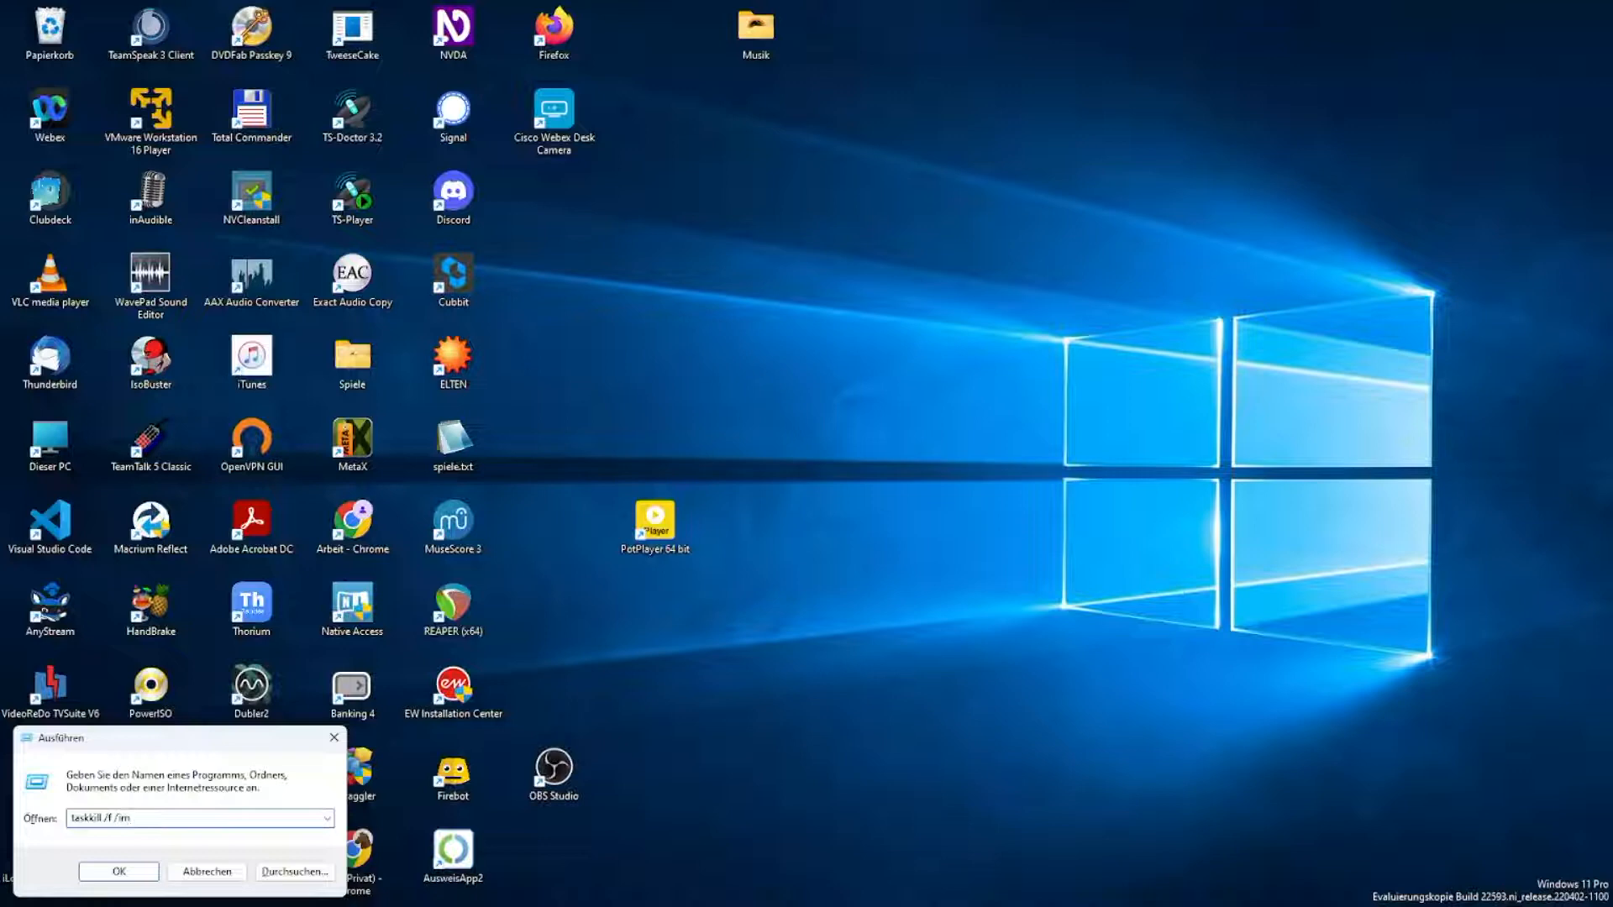
type("id")
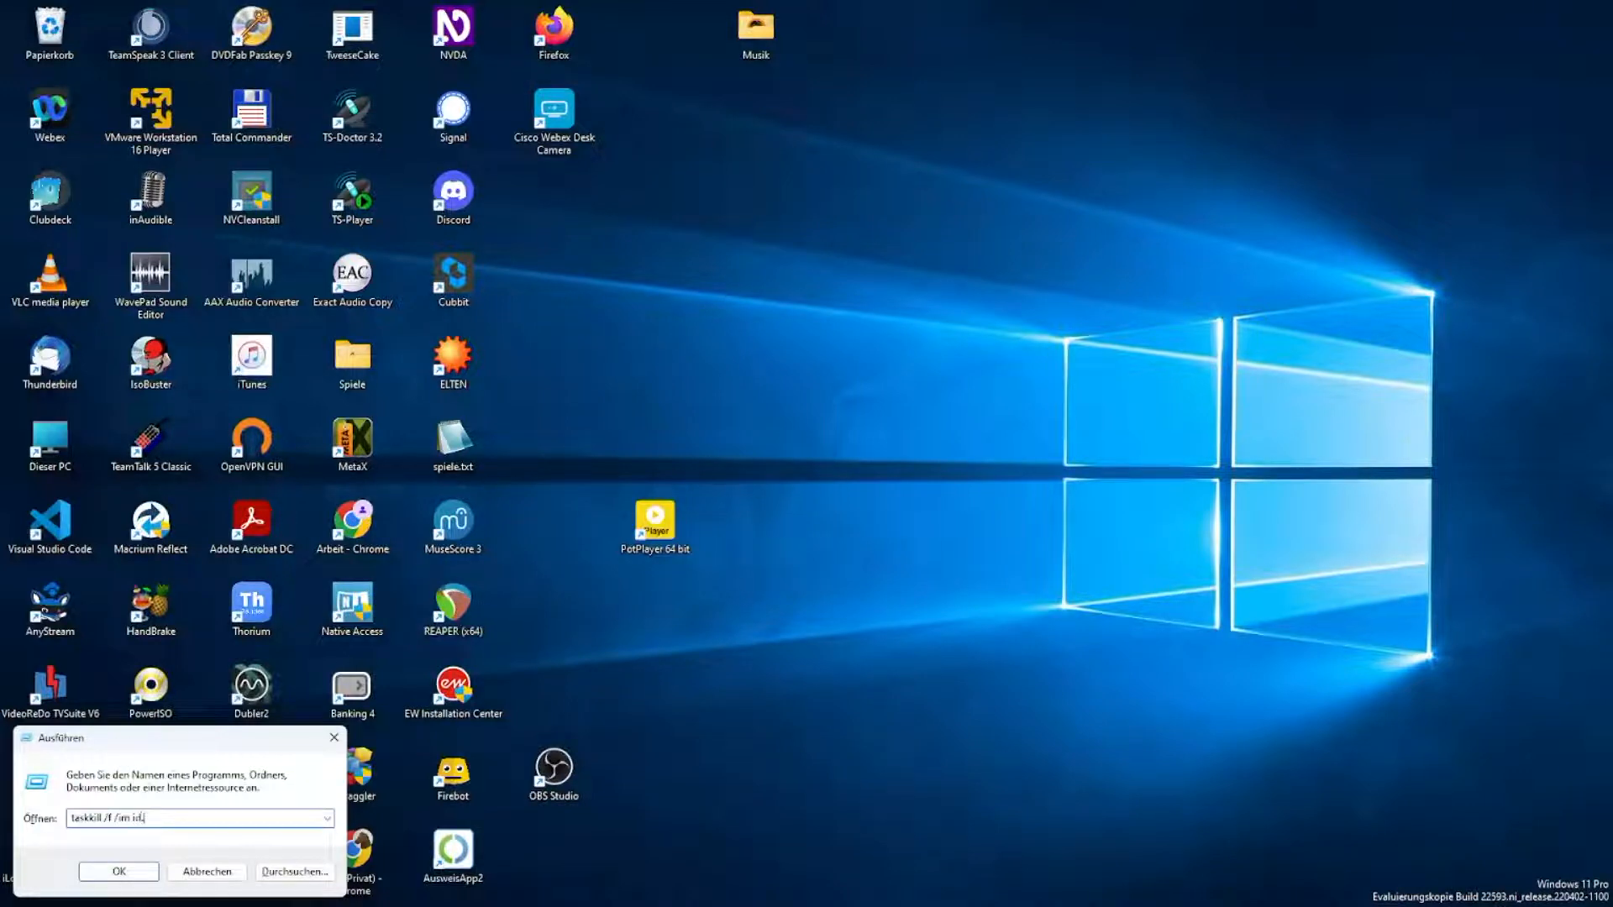
type("exe")
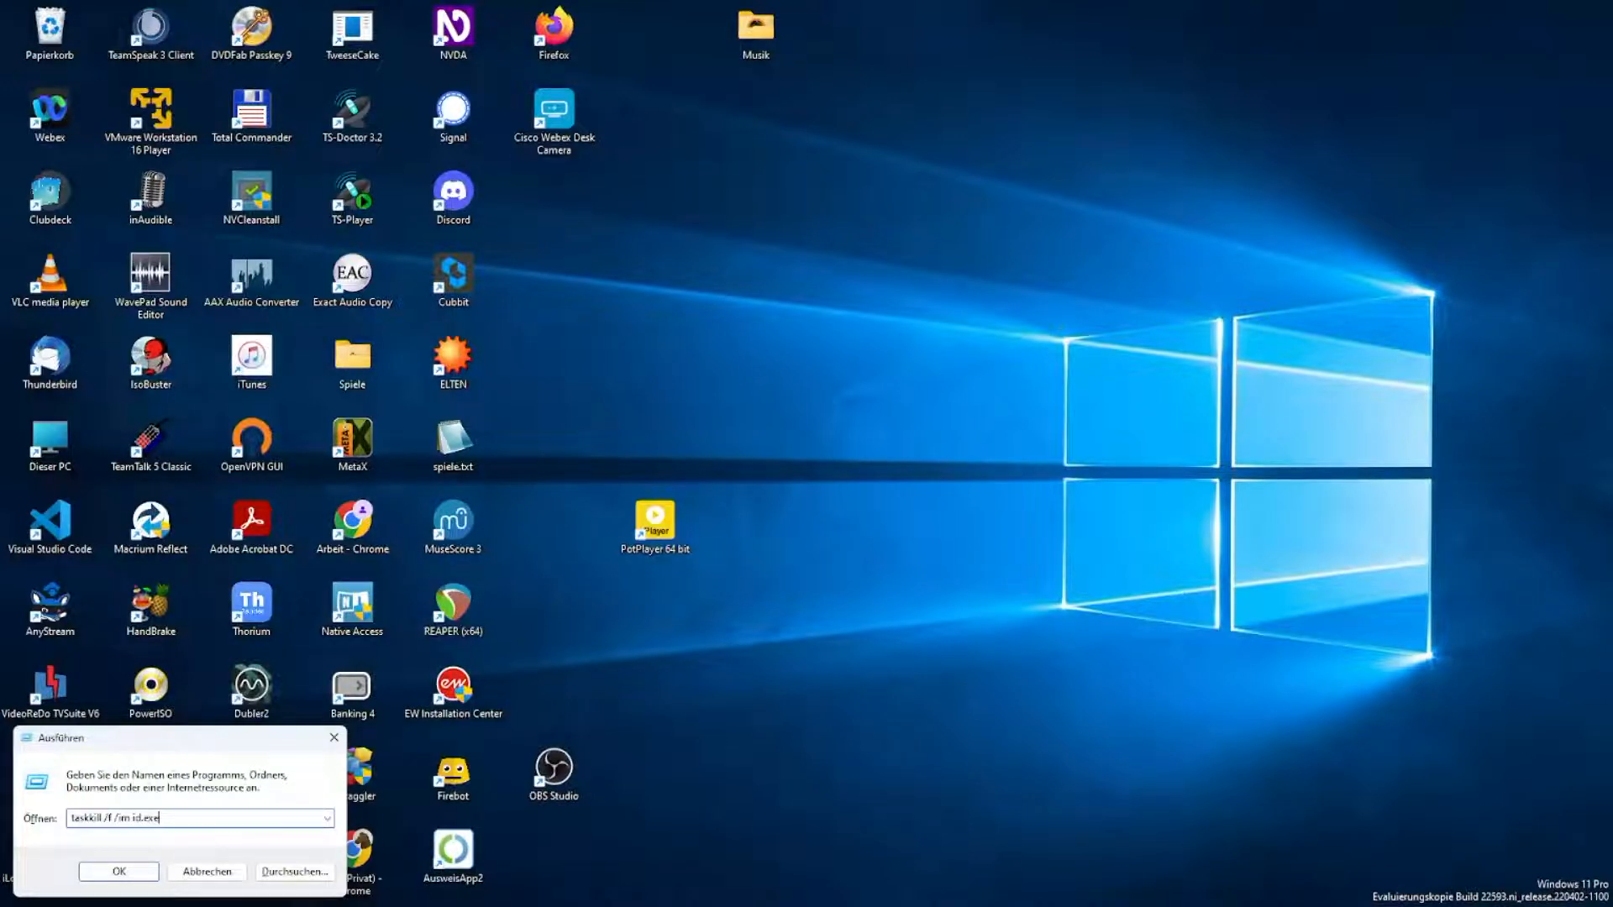
Run the taskkill /f /im id.exe command to force-close the Audient app.
left_click(118, 872)
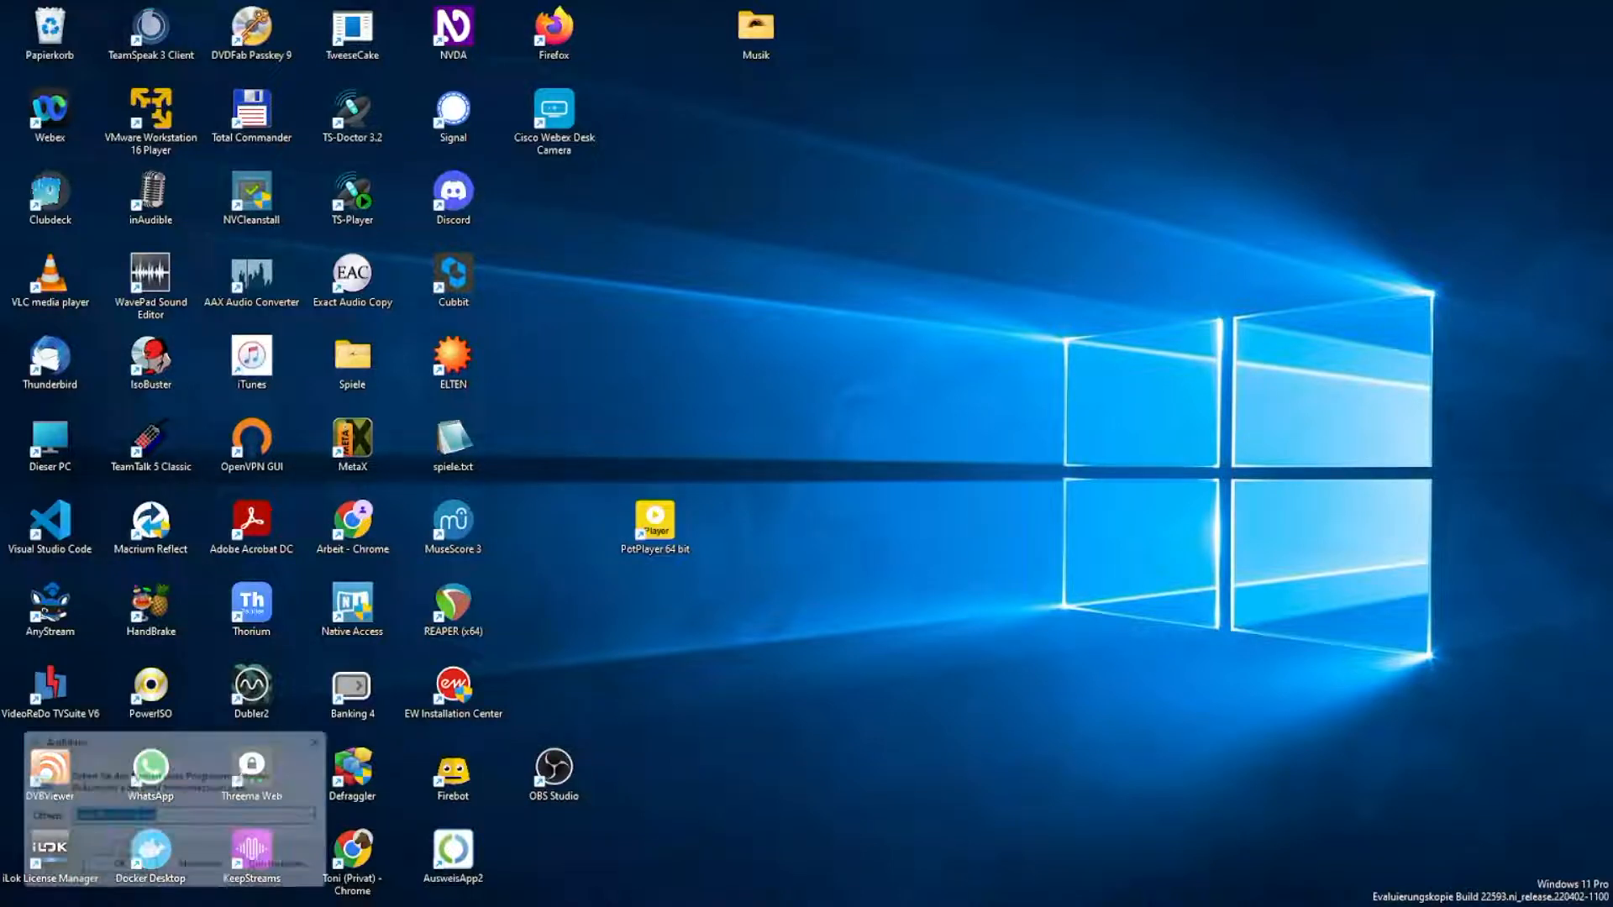
Submit %appdata% in the Run dialog to open the roaming application data folder.
type("taskkill /f /im id.exe")
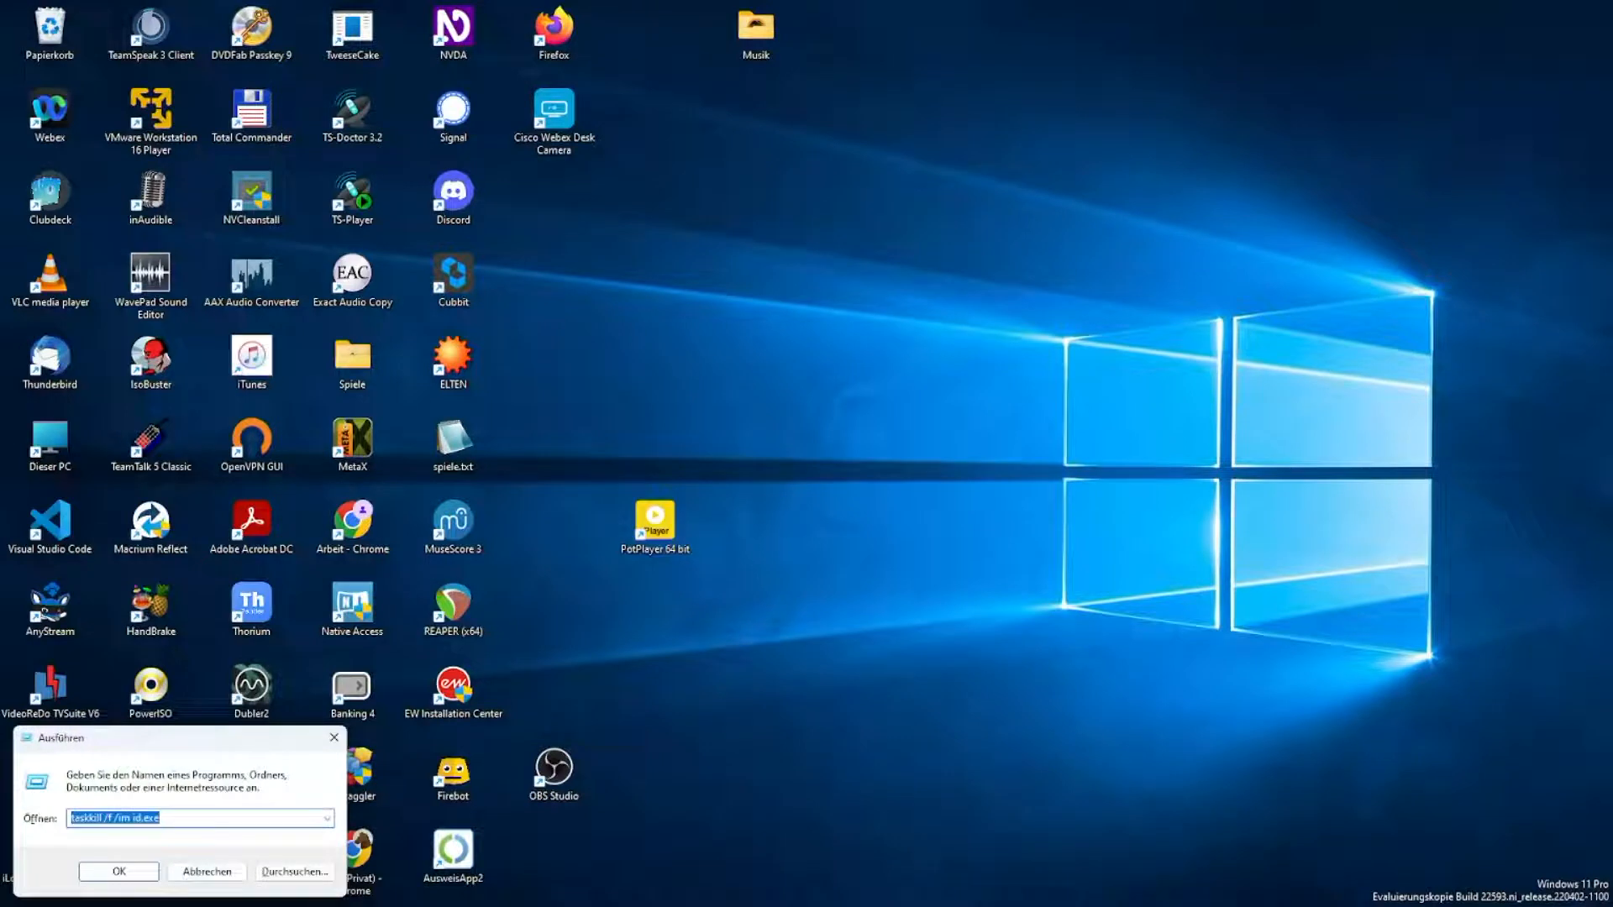
type("%appdata%")
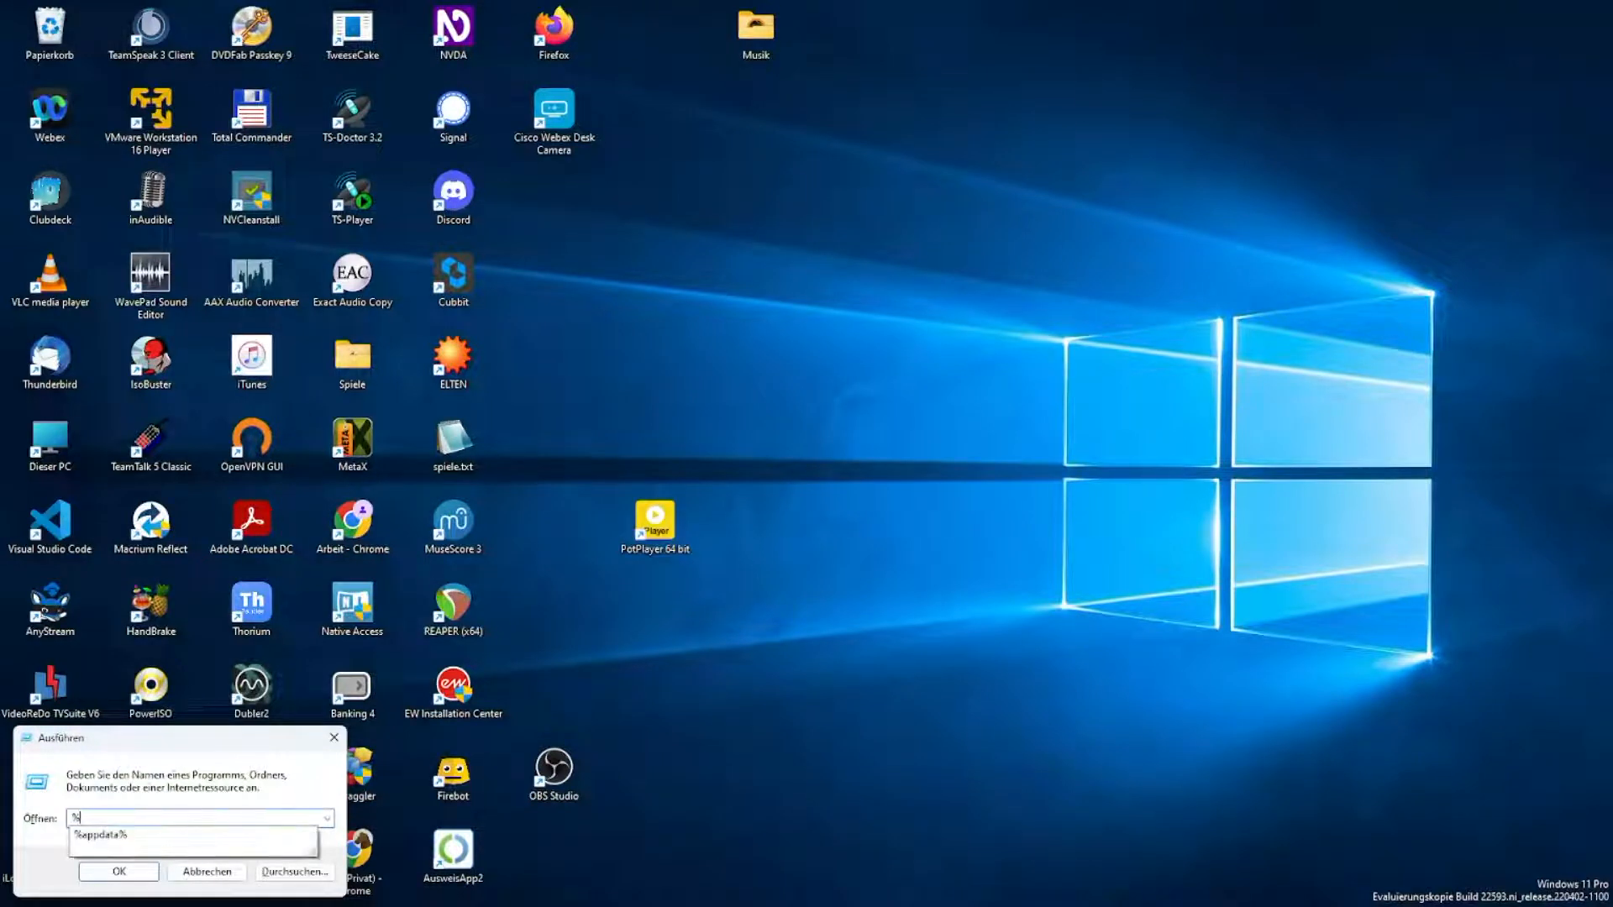
type("appd")
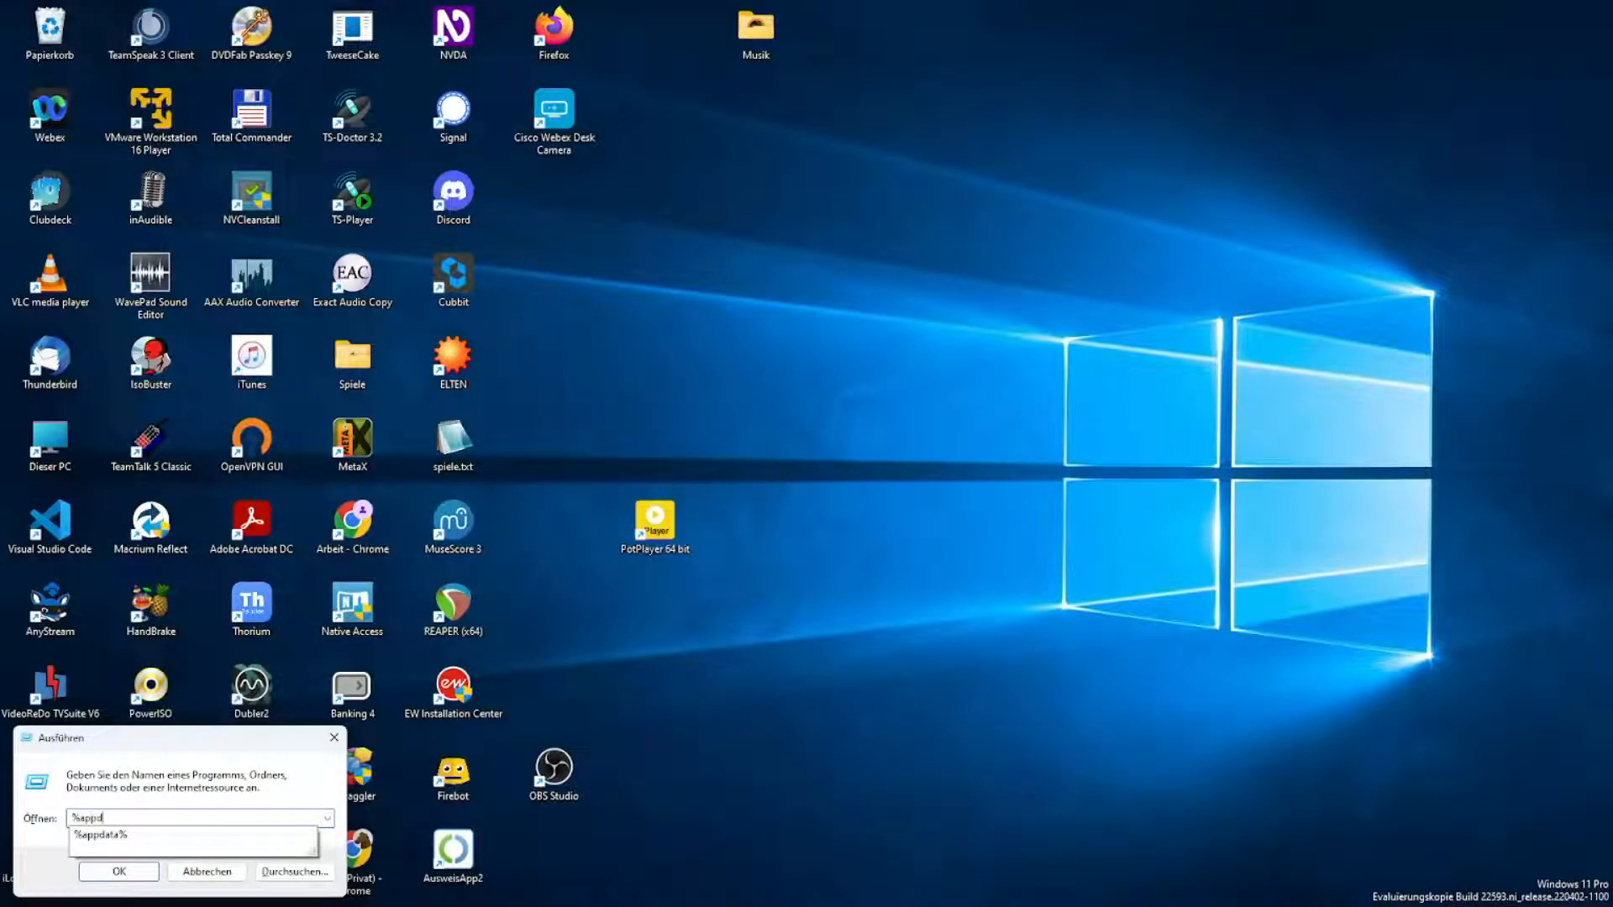
type("ata")
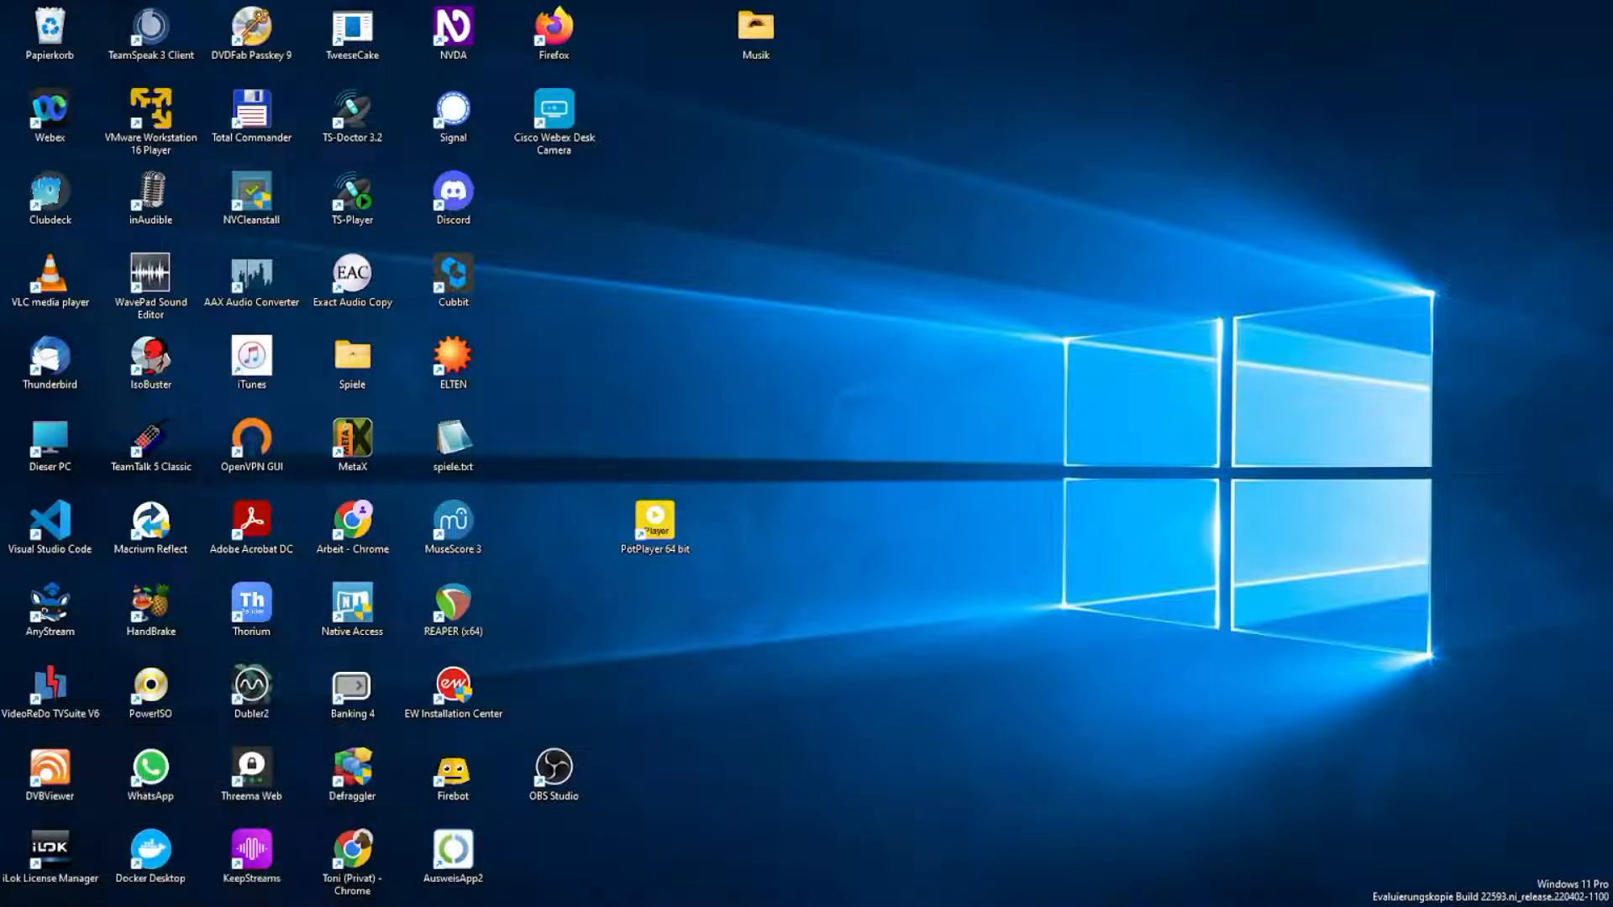
Navigate into the Audient settings folder that holds state.xml.
double_click(351, 363)
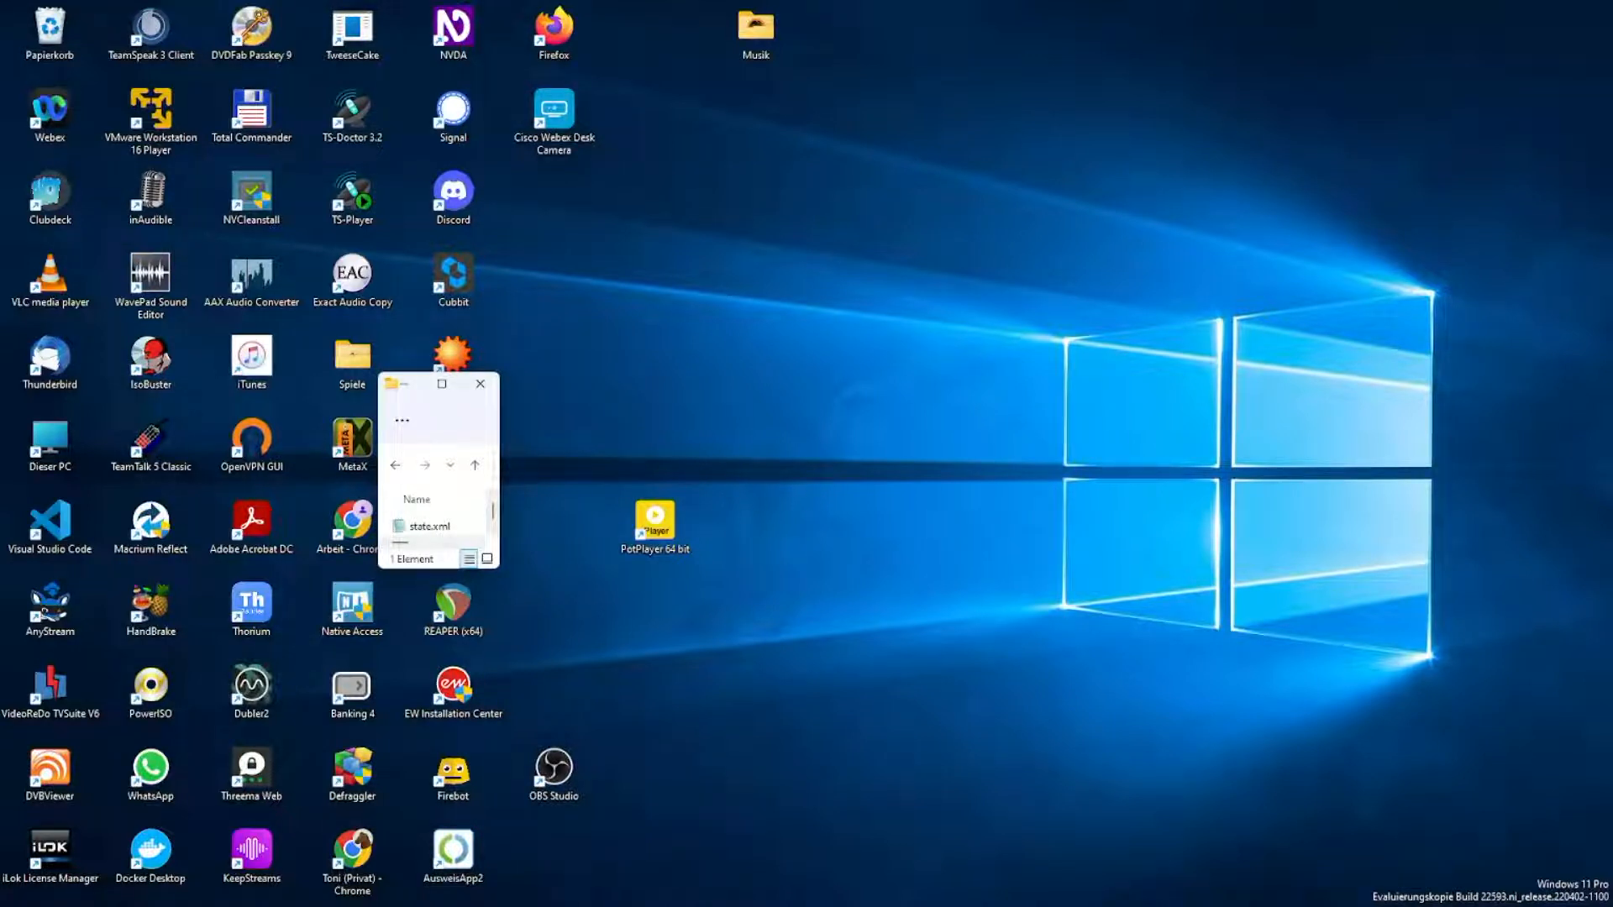
Load state.xml into Notepad2, showing the iD14 MkII preset mixer entries.
left_click(427, 524)
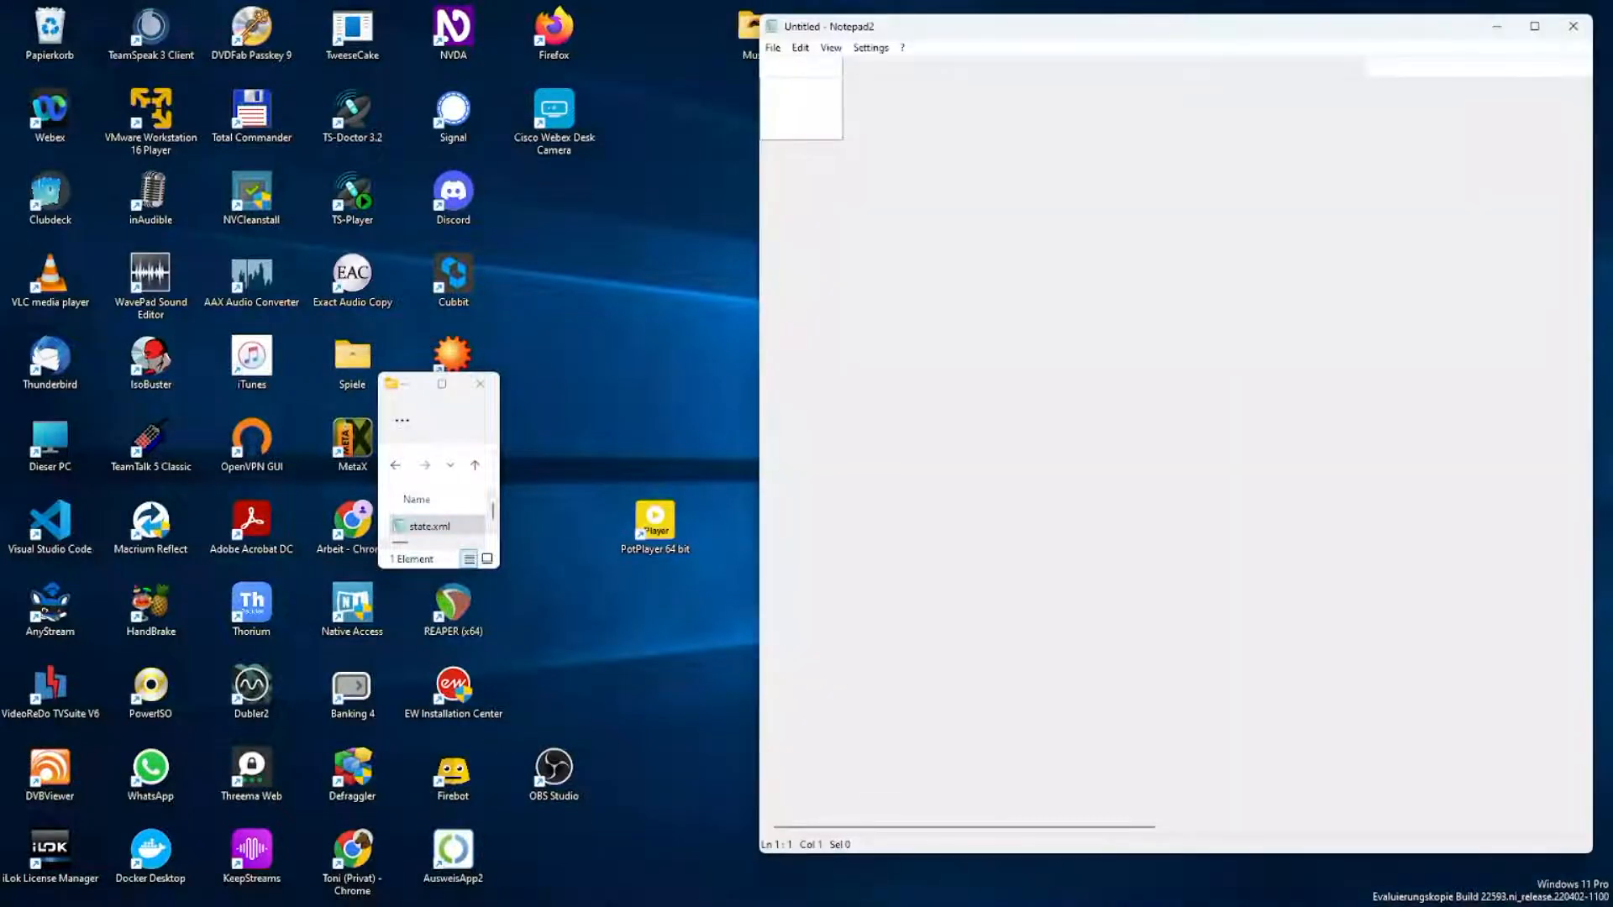
double_click(428, 525)
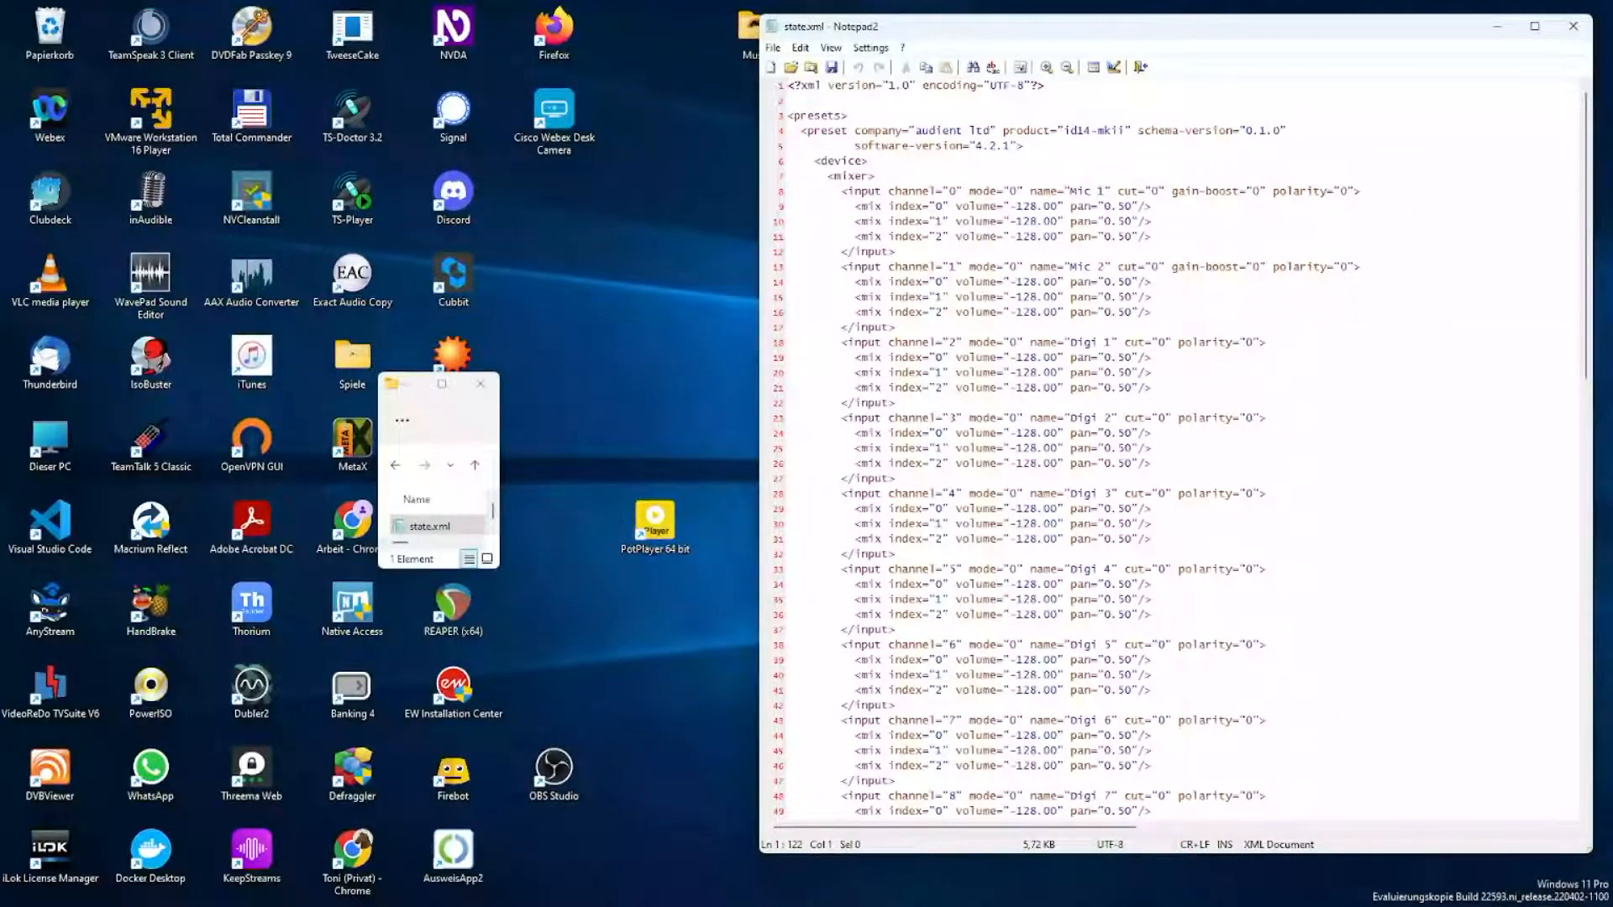
key("ctrl+End")
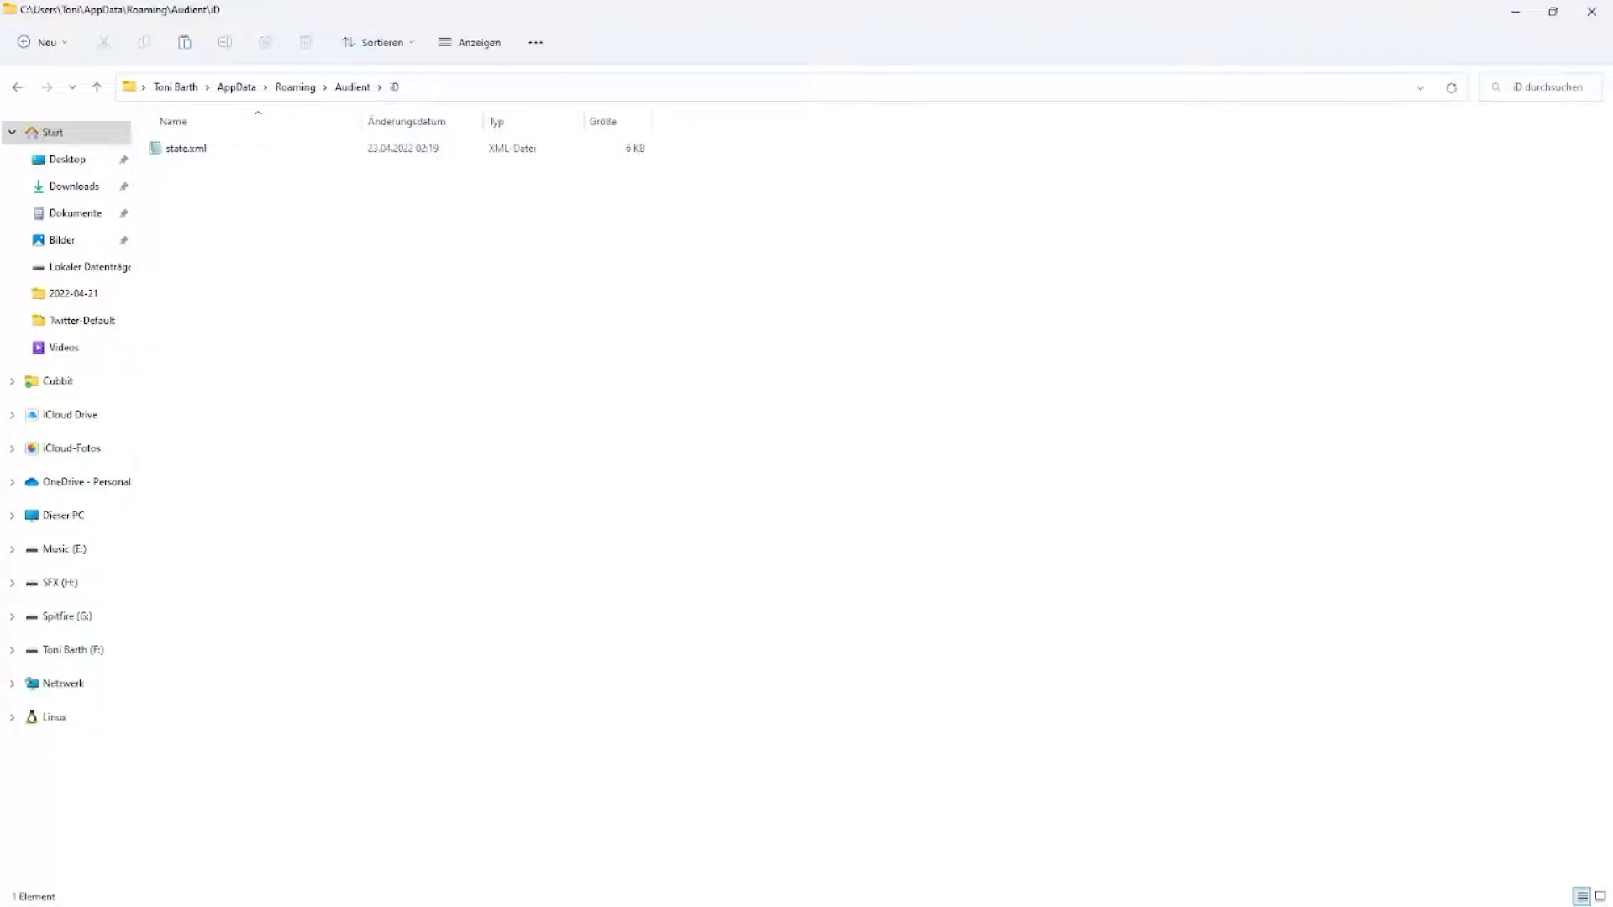
Search the Start menu for "au" to find the Audient app.
left_click(750, 885)
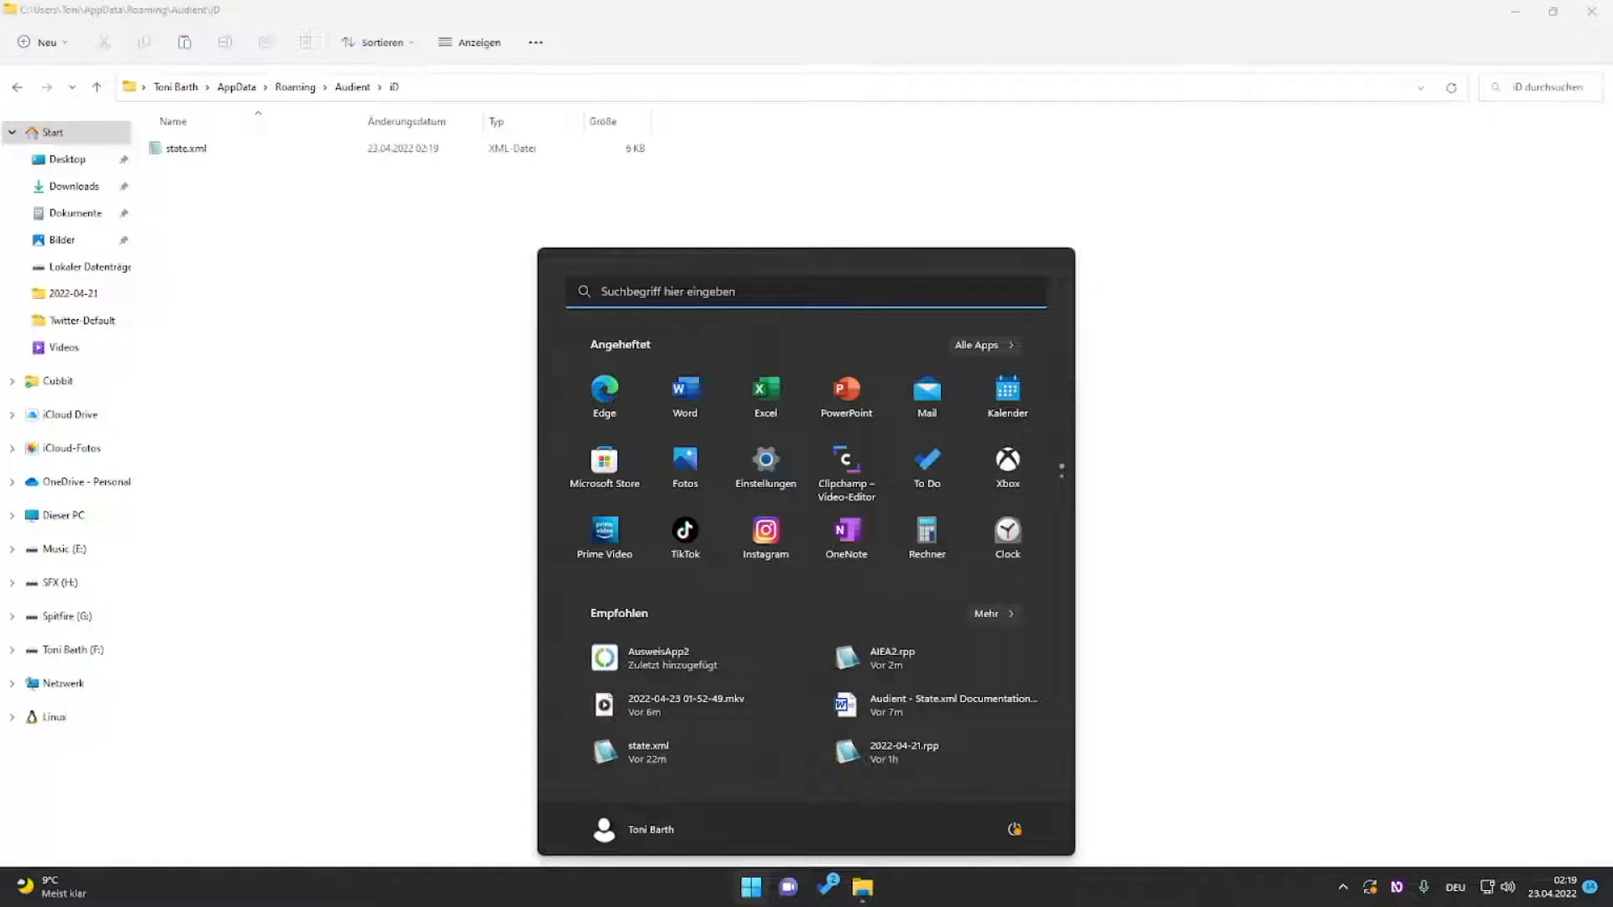
type("au")
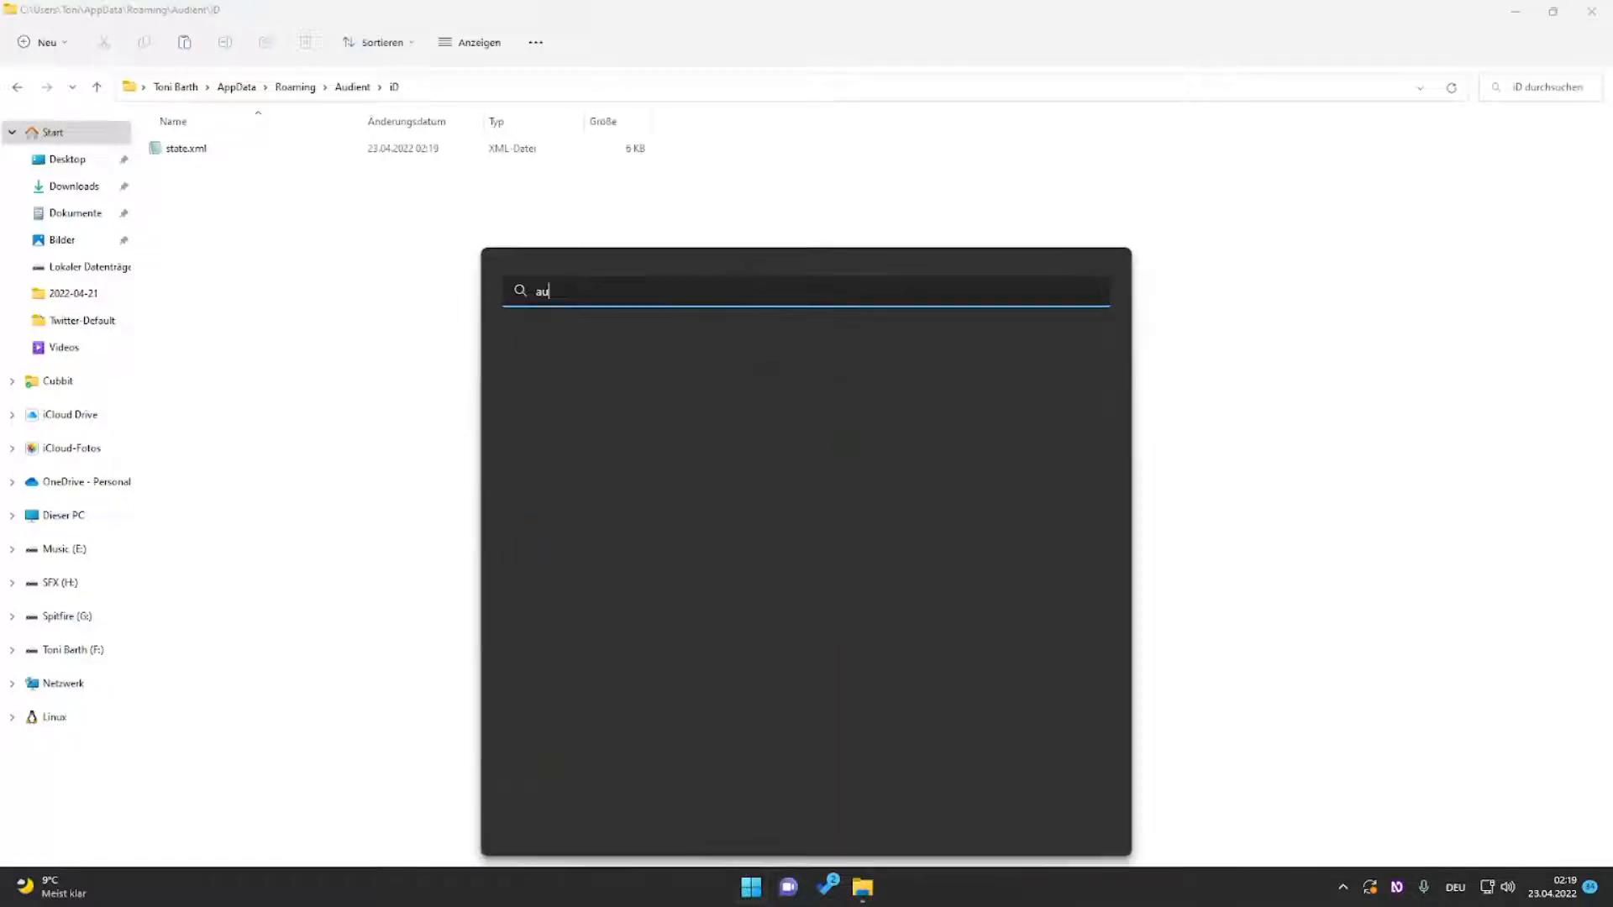